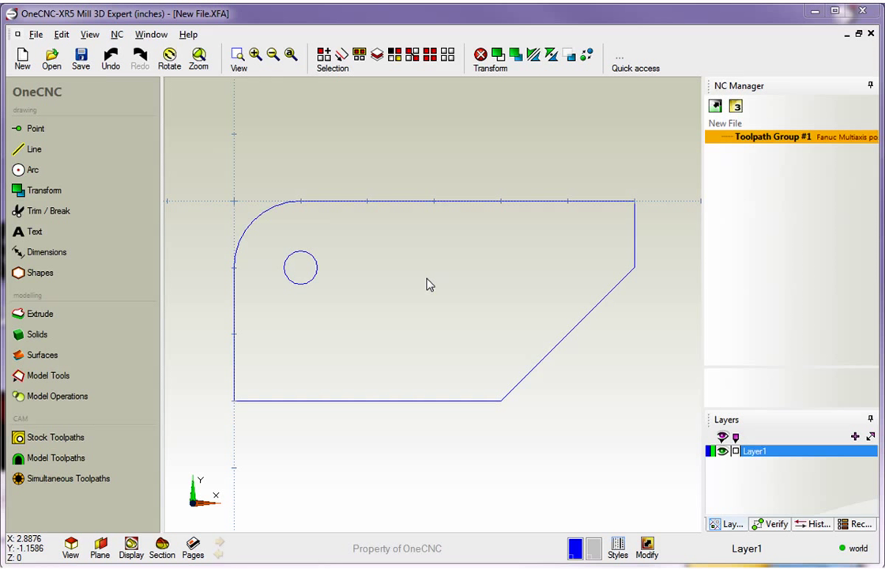
pyautogui.moveTo(530, 321)
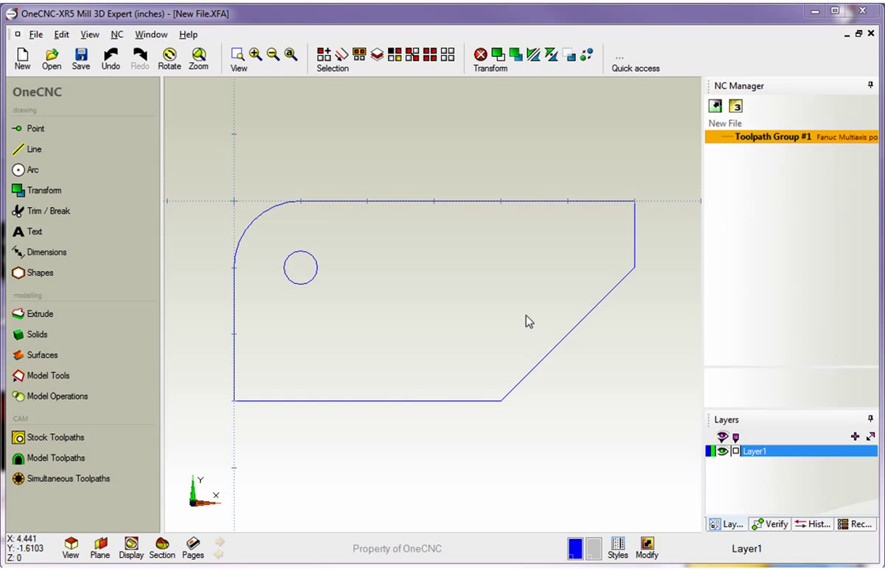
pyautogui.moveTo(234, 207)
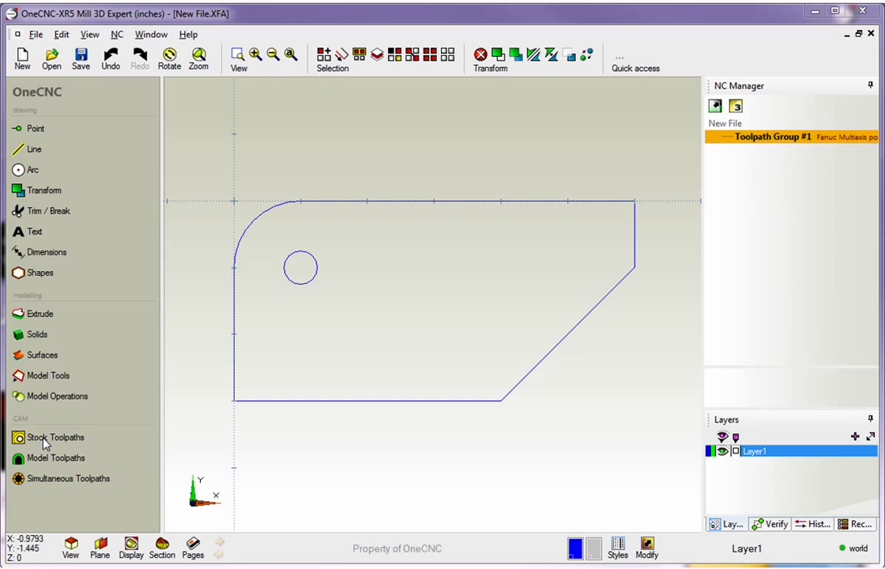
# - Start a Facing toolpath from the Stock Toolpaths list, bringing up tool selection
pyautogui.click(57, 436)
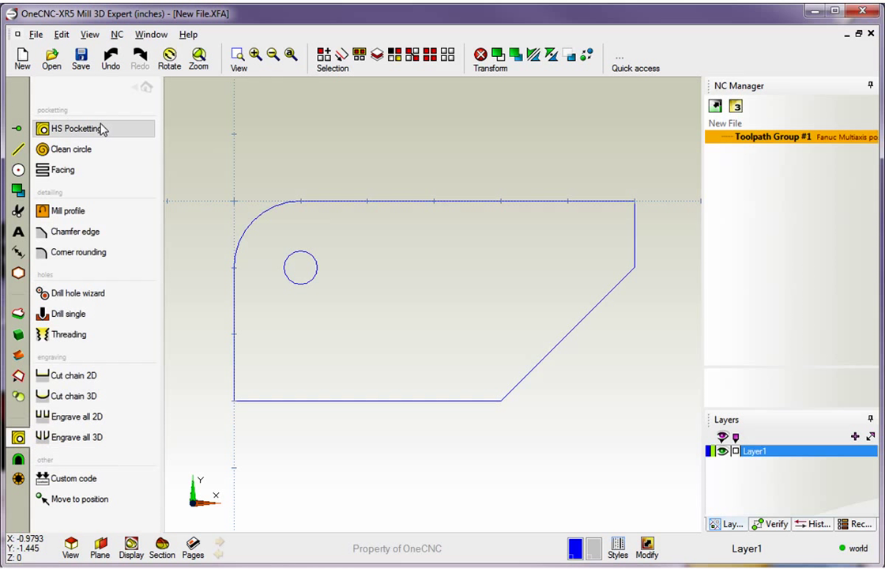
pyautogui.moveTo(64, 170)
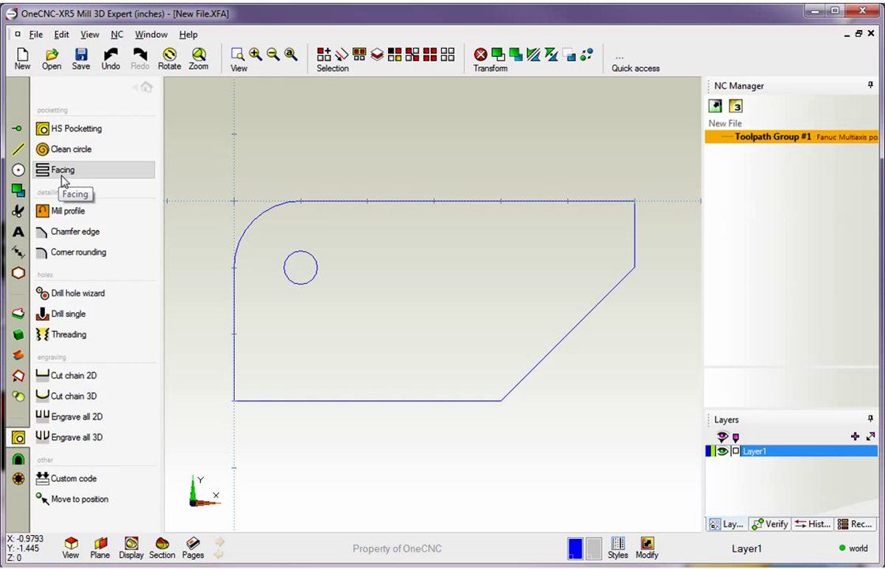
pyautogui.click(64, 170)
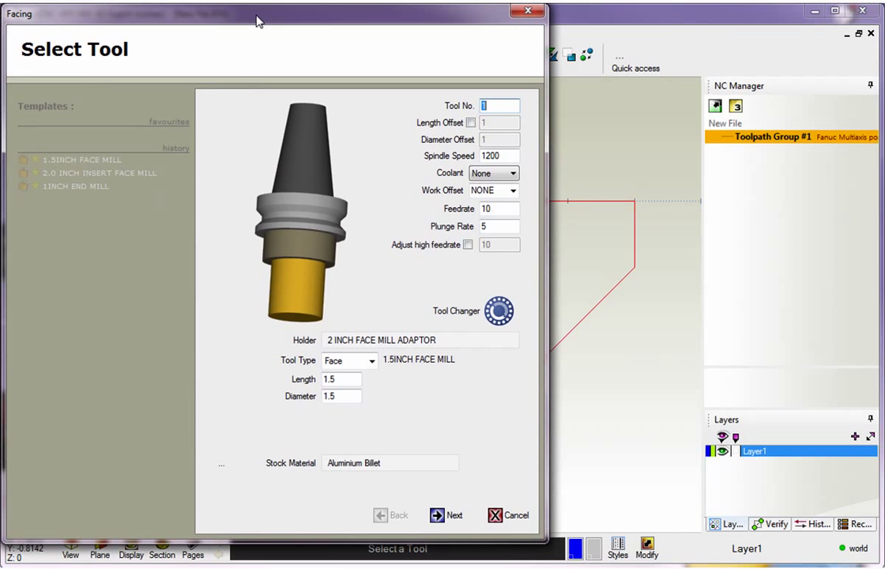
pyautogui.moveTo(142, 146)
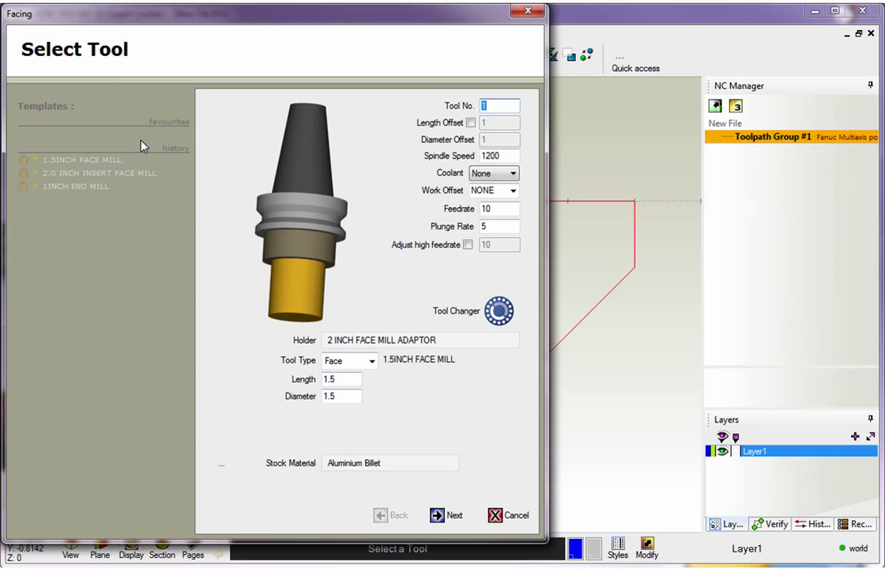
pyautogui.moveTo(176, 73)
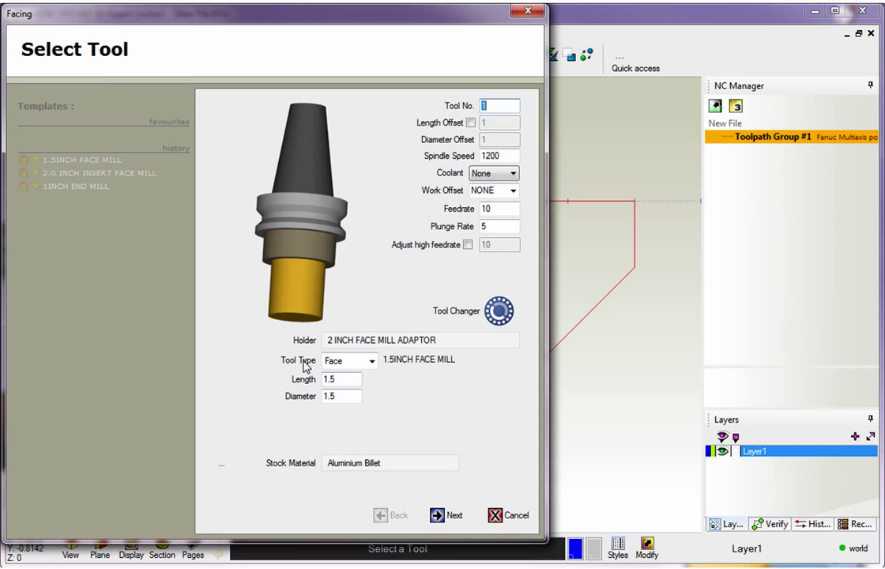
# - Change the facing tool type to an End mill with length 2
pyautogui.click(371, 360)
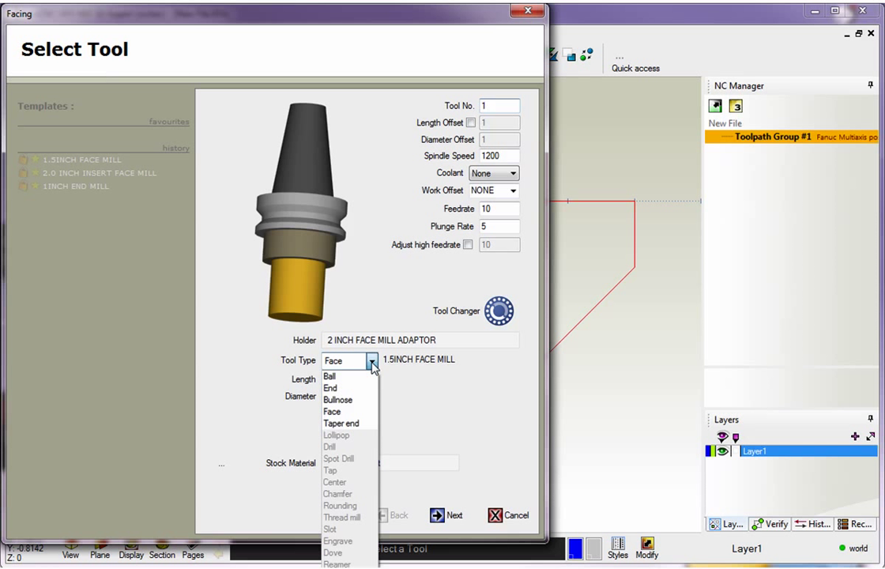
pyautogui.moveTo(339, 436)
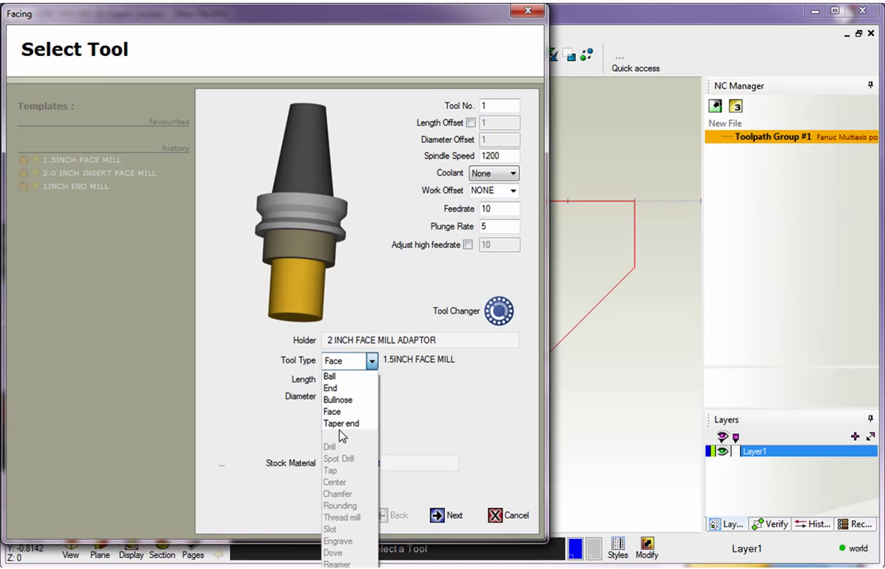
pyautogui.click(329, 389)
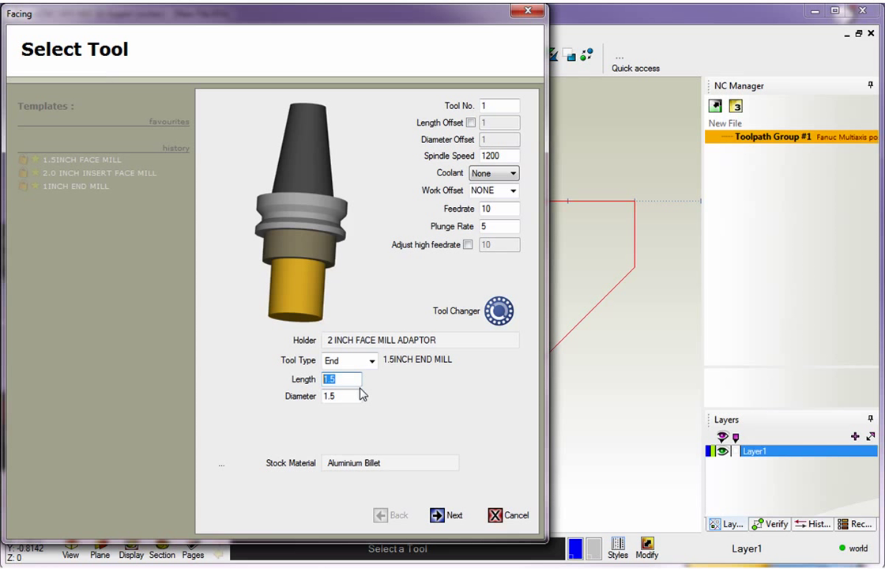
pyautogui.write('2')
pyautogui.click(341, 397)
pyautogui.write('1')
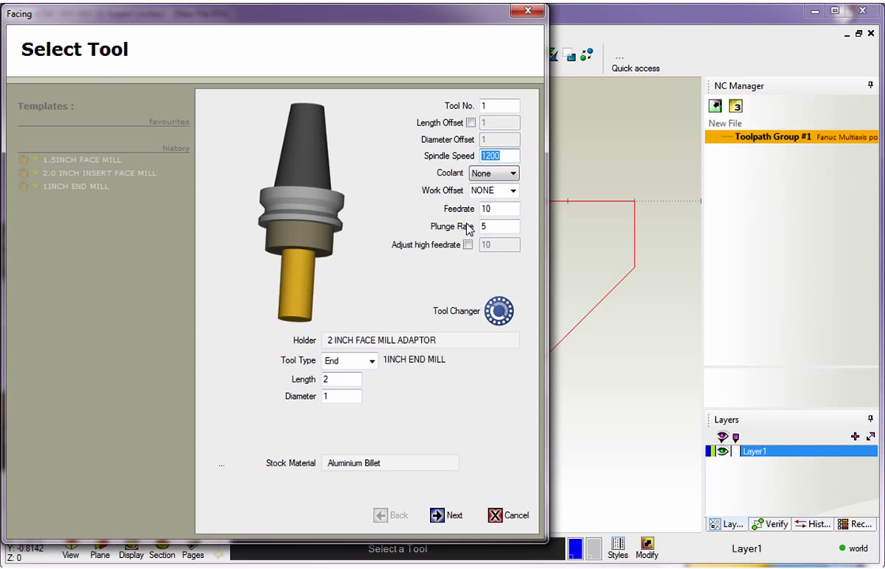
# - Set spindle speed 2400, feedrate 12 and plunge rate 4, then continue to Clearances
pyautogui.click(498, 156)
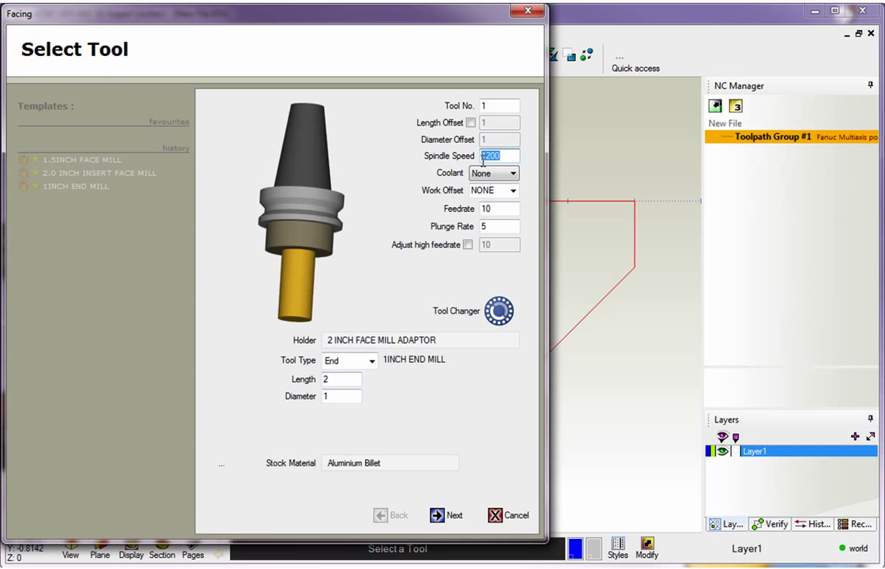
pyautogui.write('2')
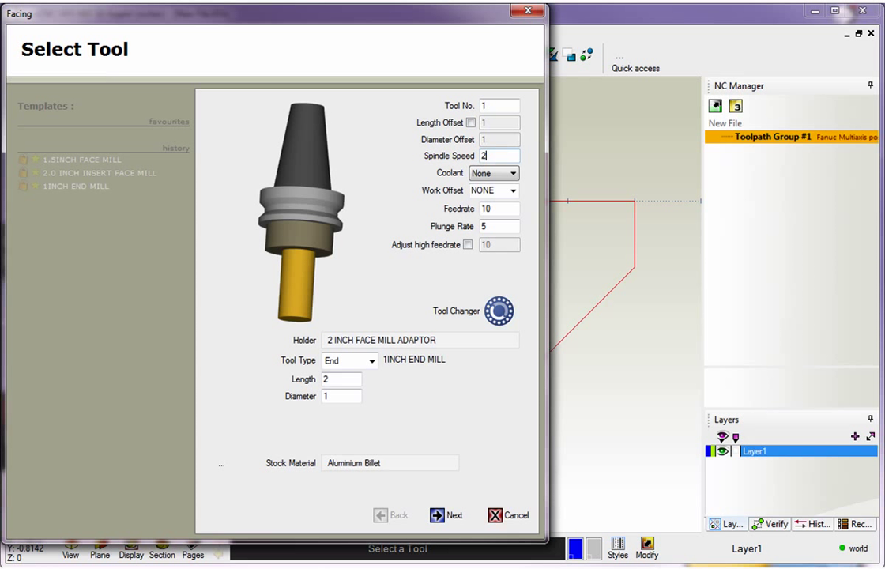
pyautogui.write('400')
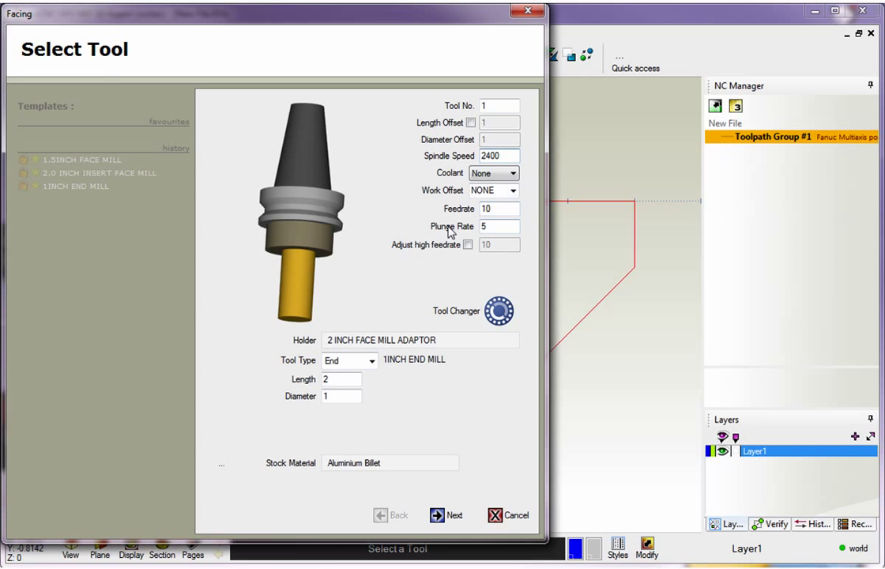
pyautogui.moveTo(477, 218)
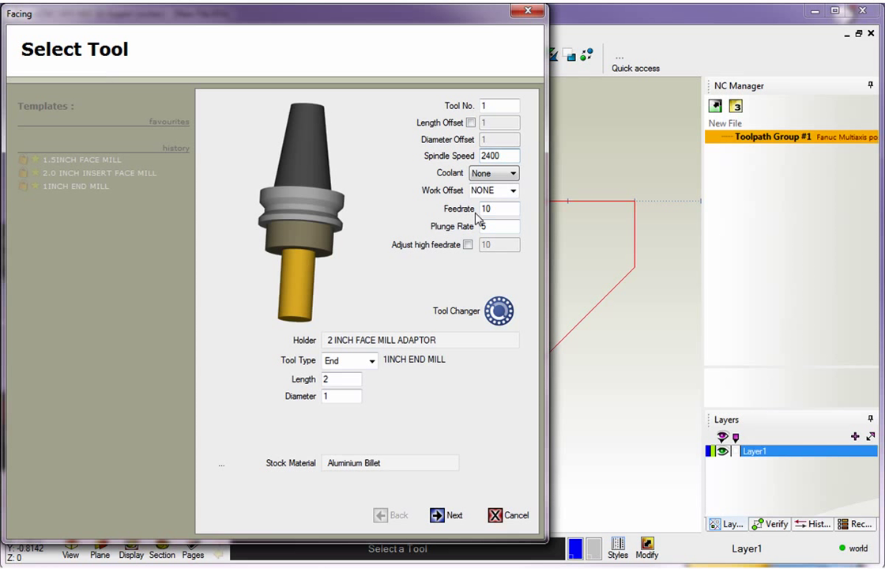
pyautogui.moveTo(474, 234)
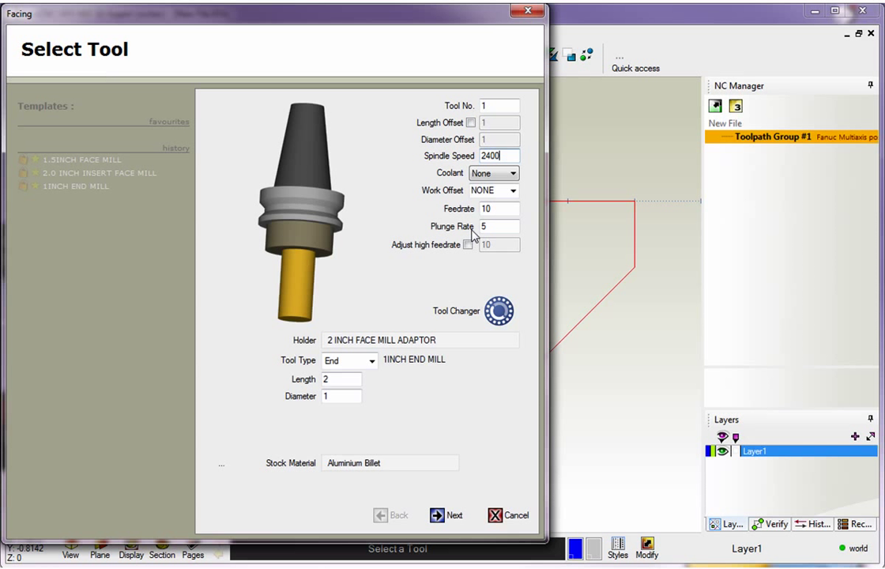
pyautogui.moveTo(472, 237)
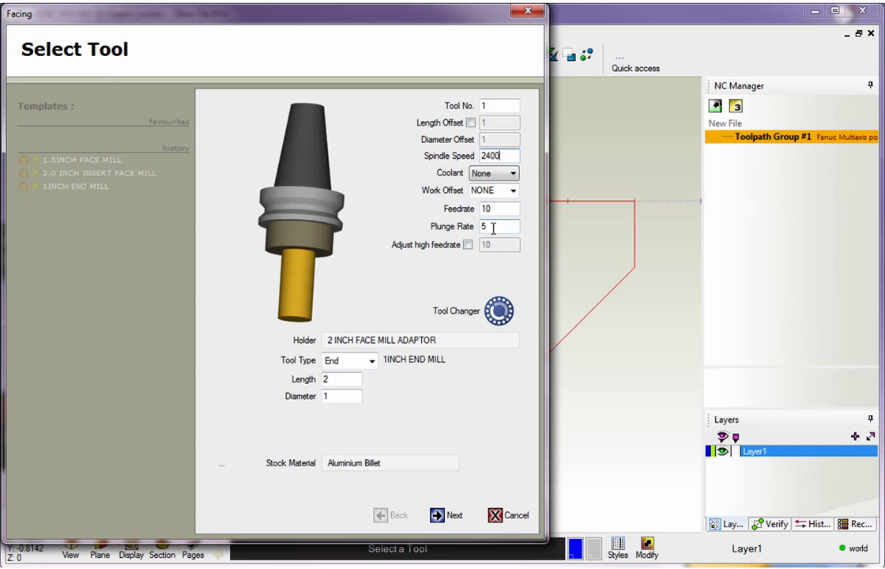
pyautogui.click(499, 209)
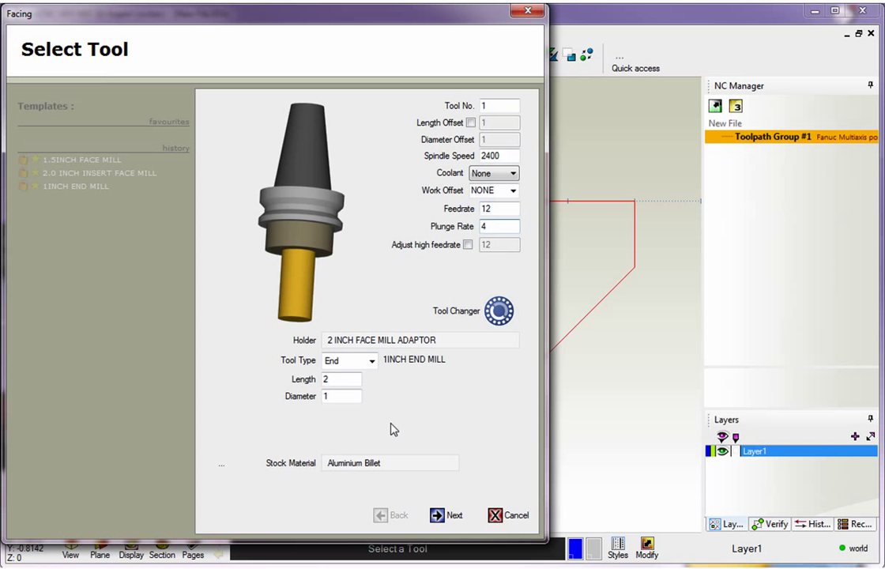
pyautogui.click(446, 515)
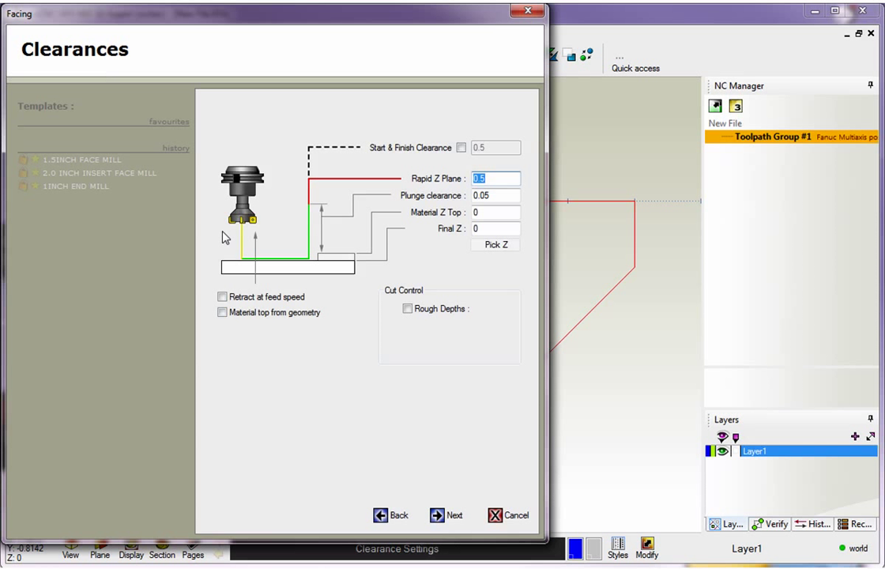
pyautogui.moveTo(198, 202)
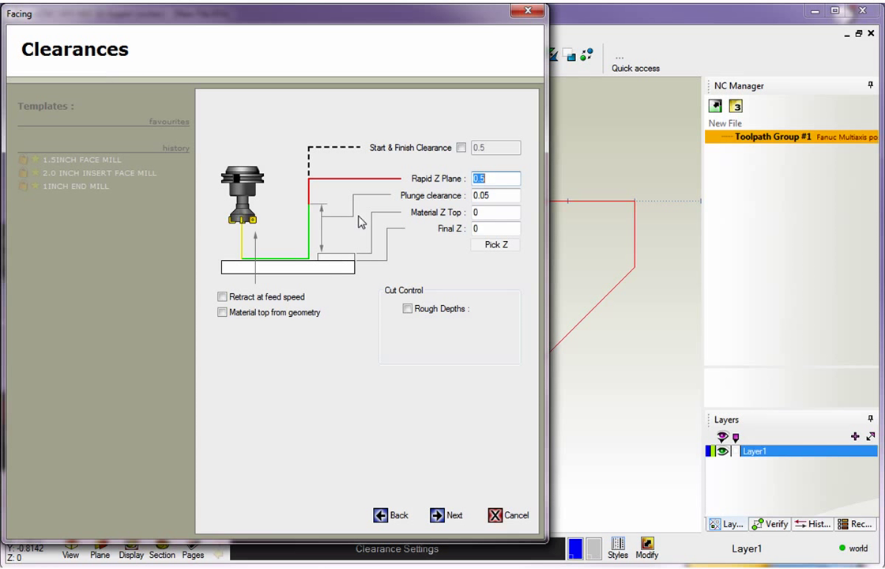
# - Toggle the start/finish clearance option and review the clearance values
pyautogui.click(462, 148)
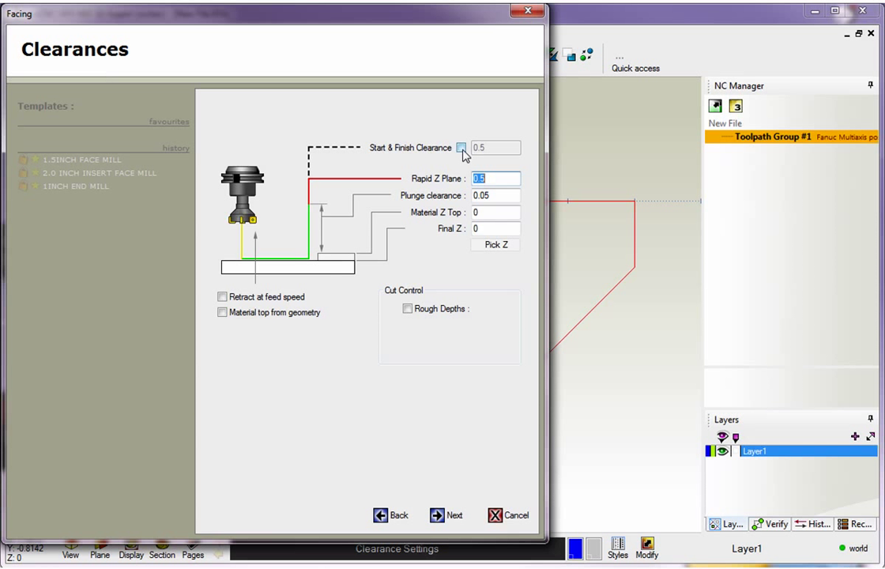
pyautogui.click(462, 149)
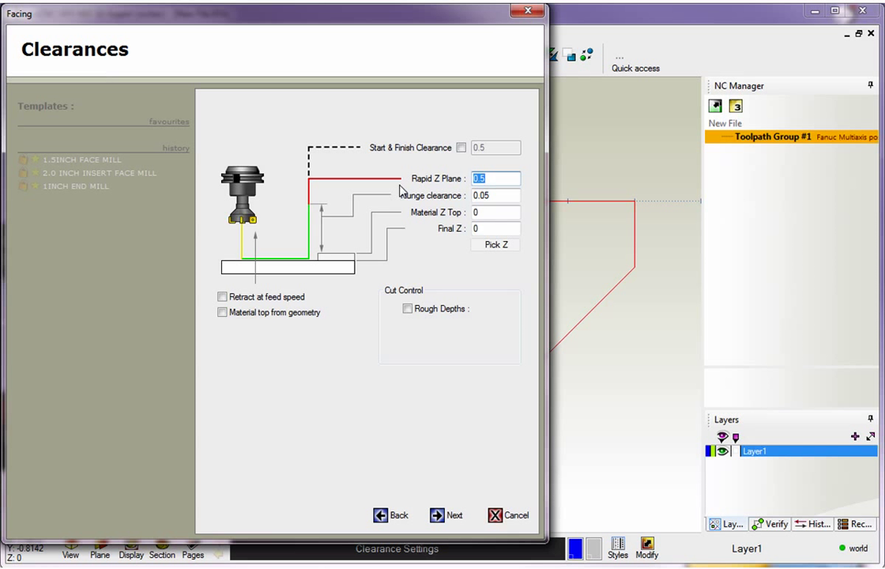
pyautogui.moveTo(354, 188)
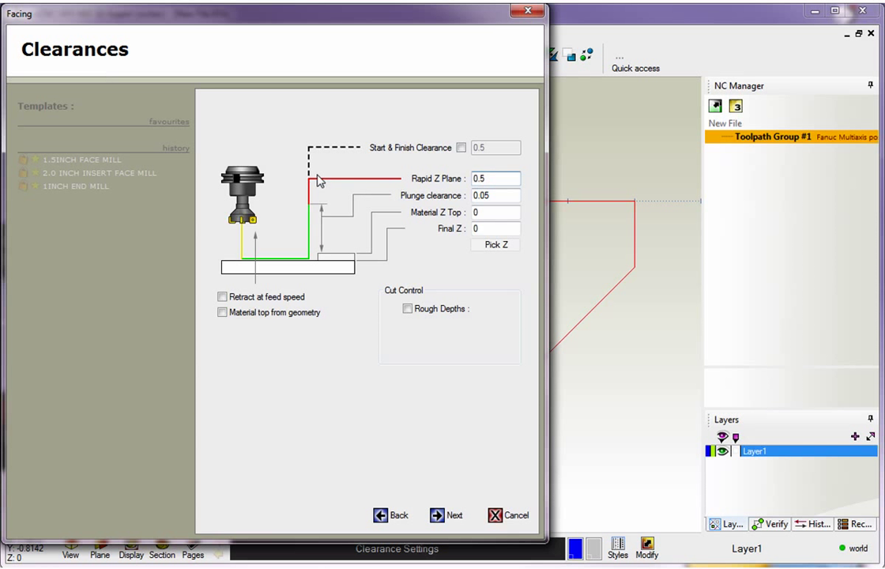
pyautogui.moveTo(322, 212)
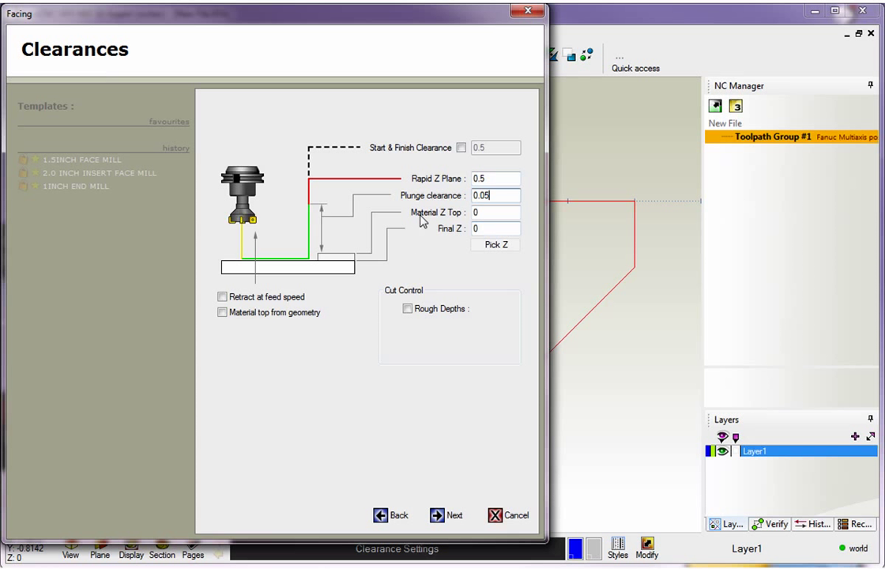
pyautogui.moveTo(452, 221)
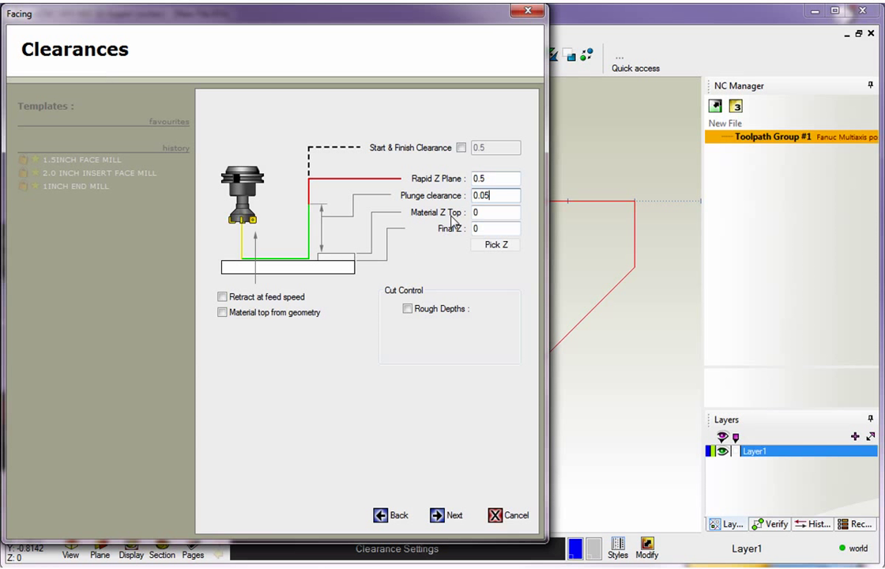
pyautogui.moveTo(391, 215)
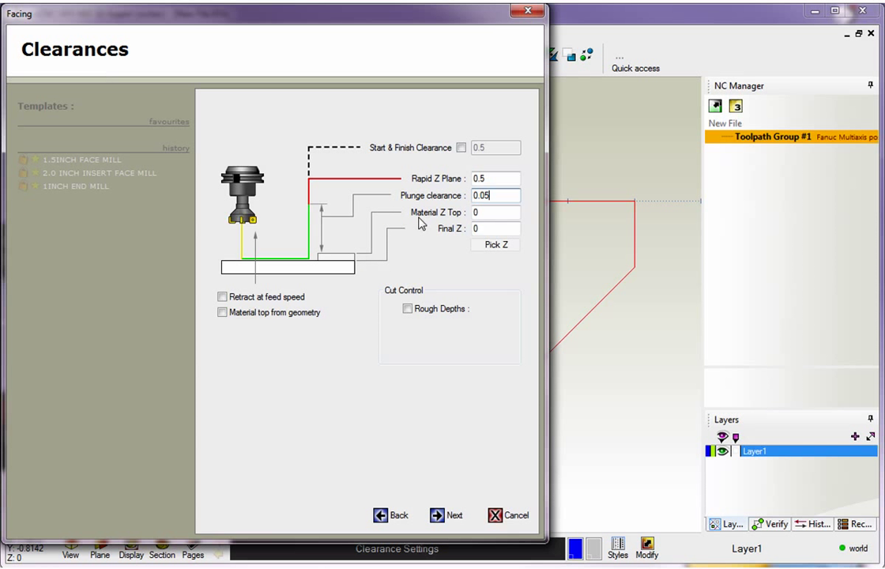
pyautogui.click(496, 227)
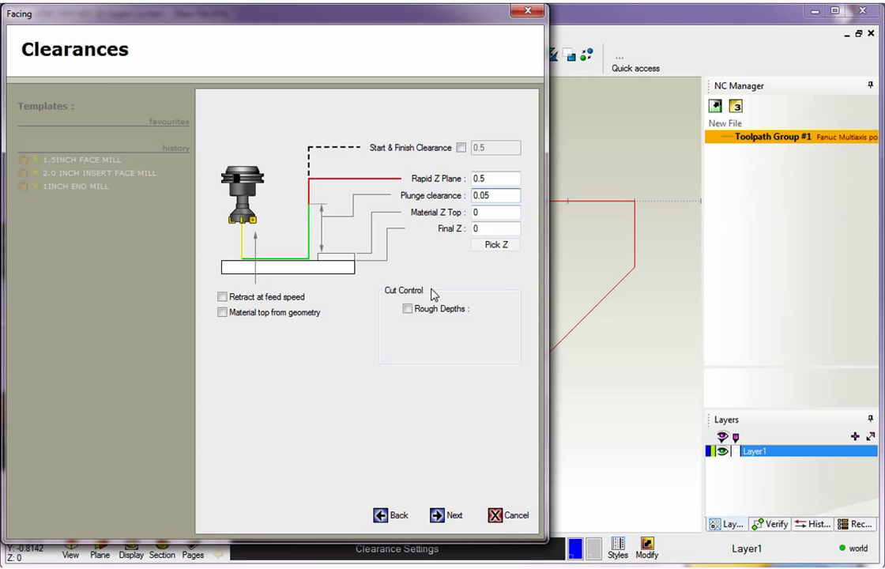
# - Try Rough Depths at .01, leave it off, and continue to the Face page
pyautogui.click(407, 308)
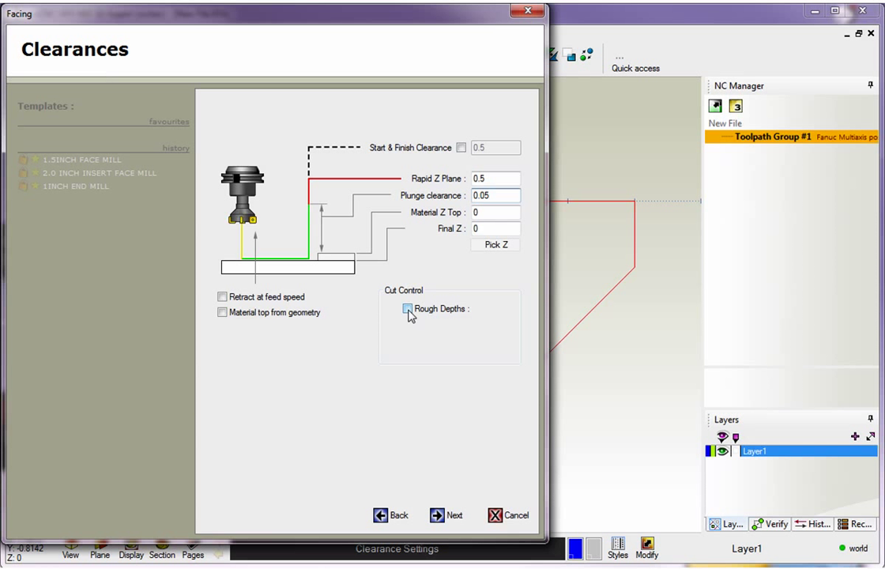
pyautogui.click(408, 308)
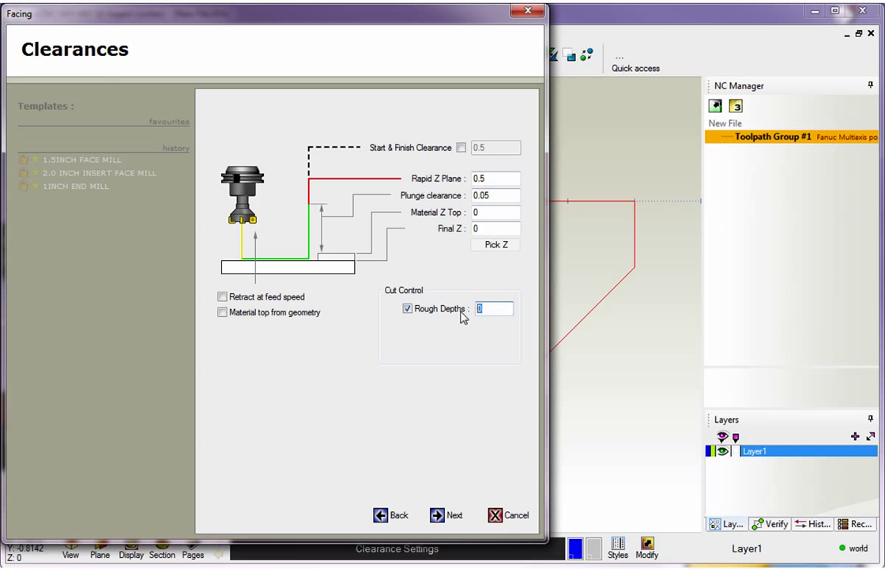
pyautogui.write('.01')
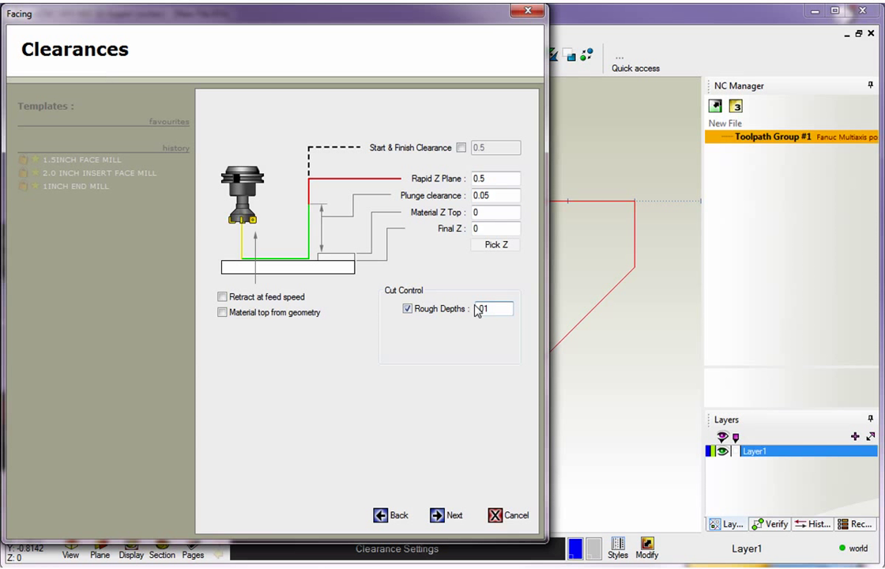
pyautogui.click(408, 308)
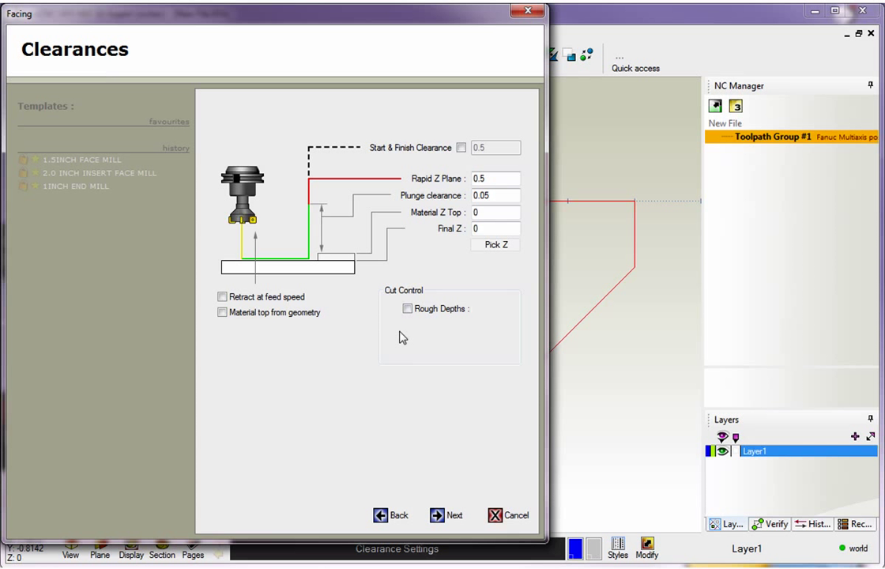
pyautogui.moveTo(446, 349)
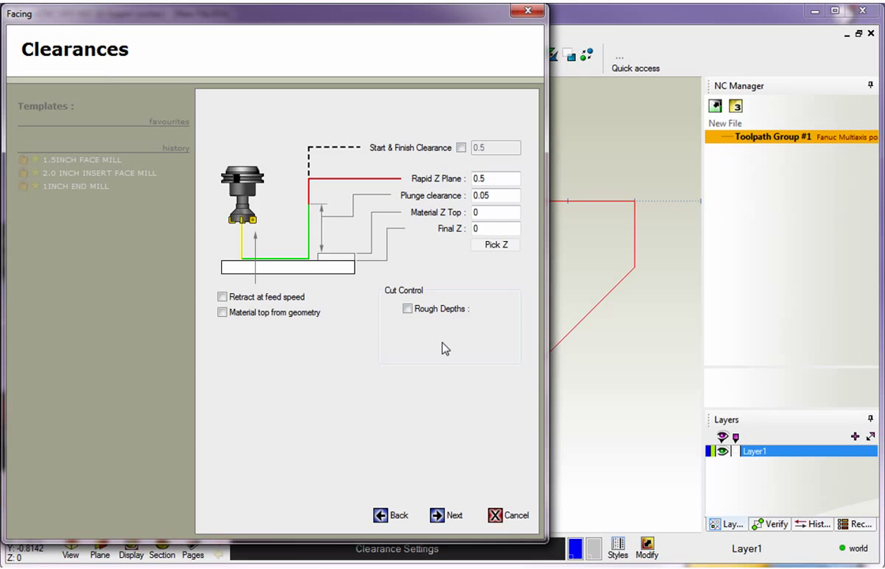
pyautogui.click(445, 515)
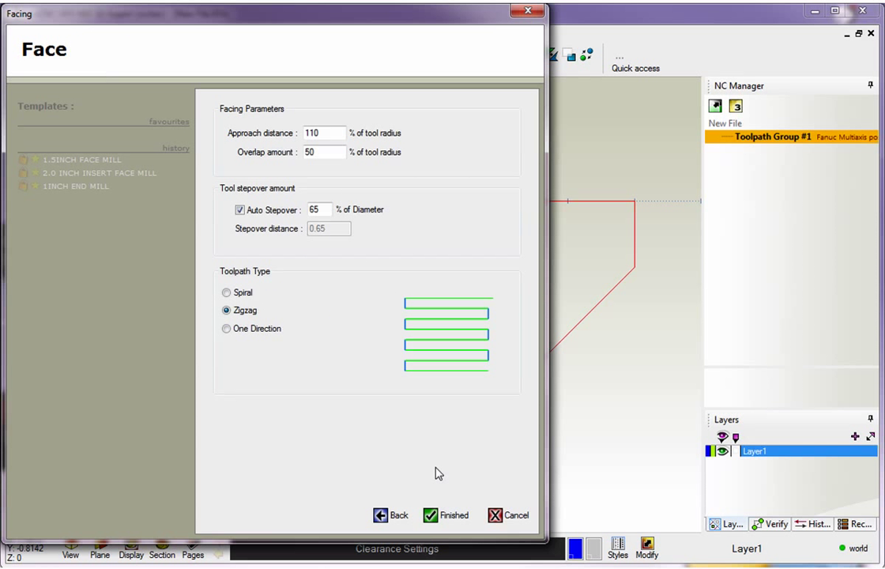
pyautogui.moveTo(347, 335)
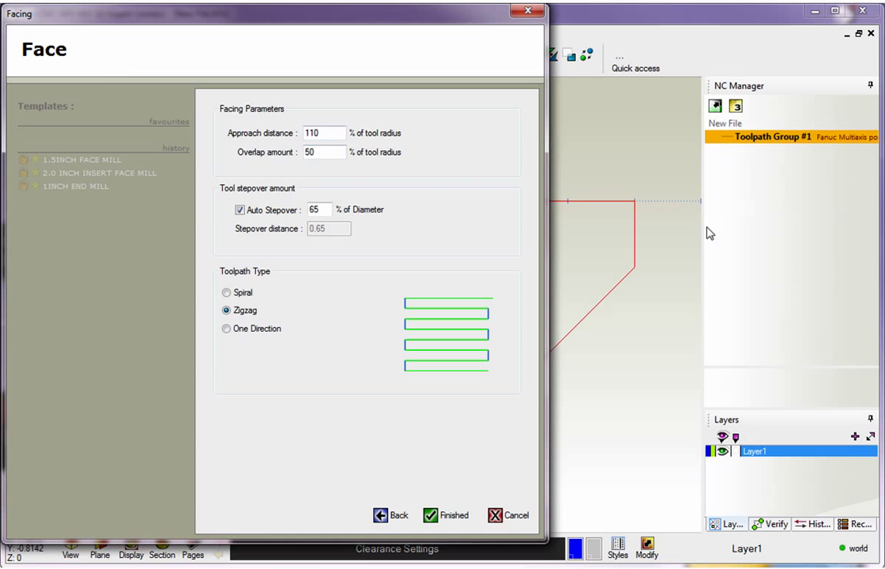
pyautogui.moveTo(628, 205)
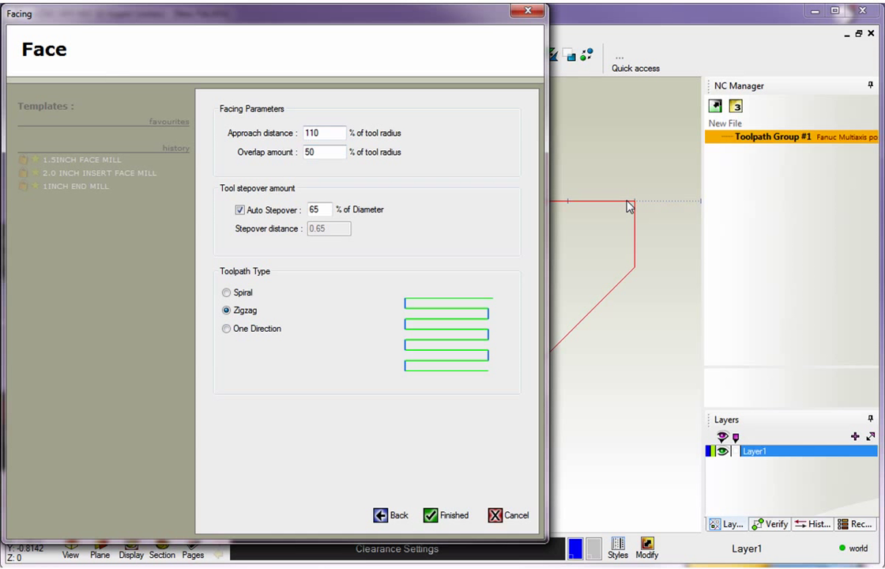
pyautogui.moveTo(654, 207)
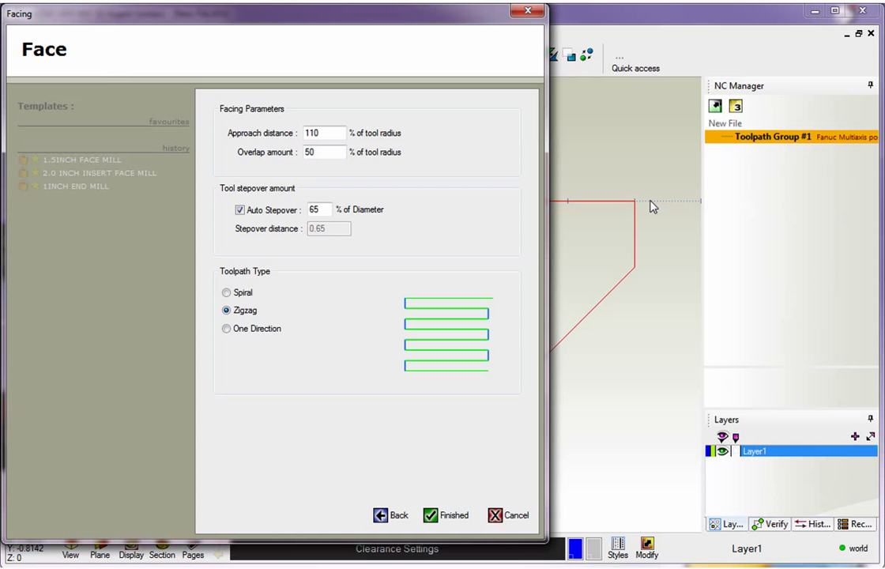
pyautogui.moveTo(488, 167)
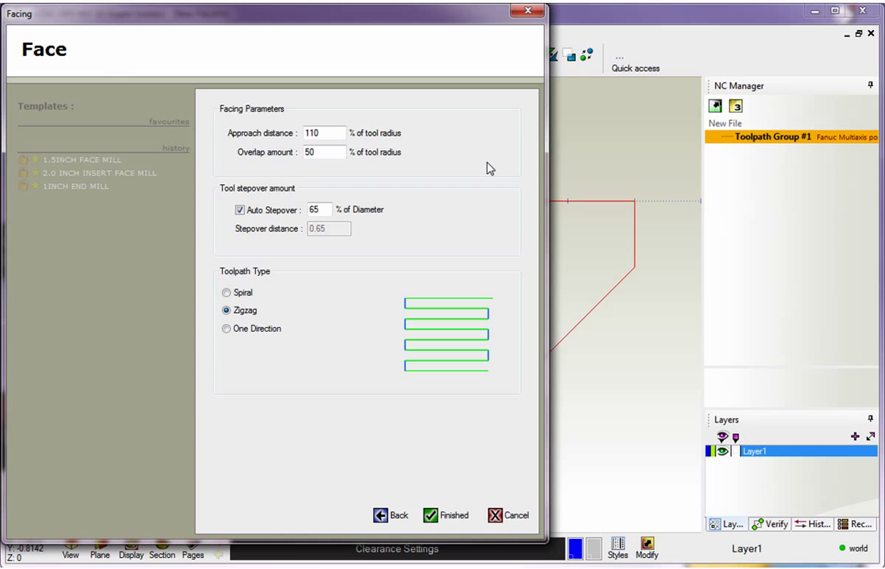
pyautogui.moveTo(294, 147)
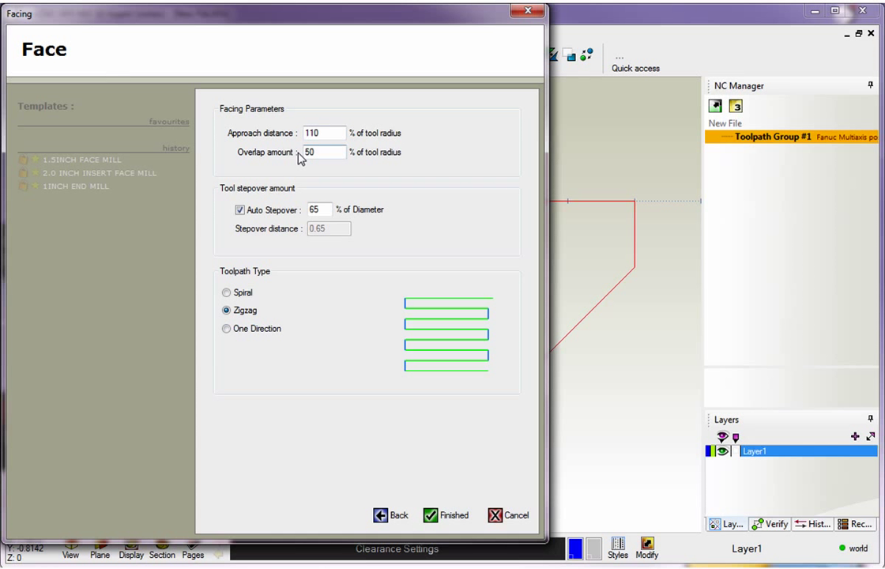
pyautogui.moveTo(420, 17)
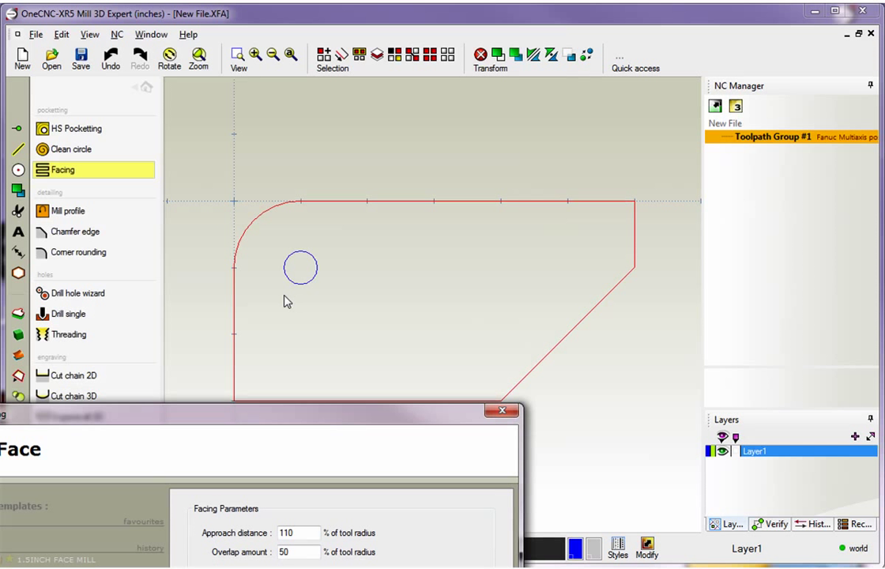
pyautogui.moveTo(225, 374)
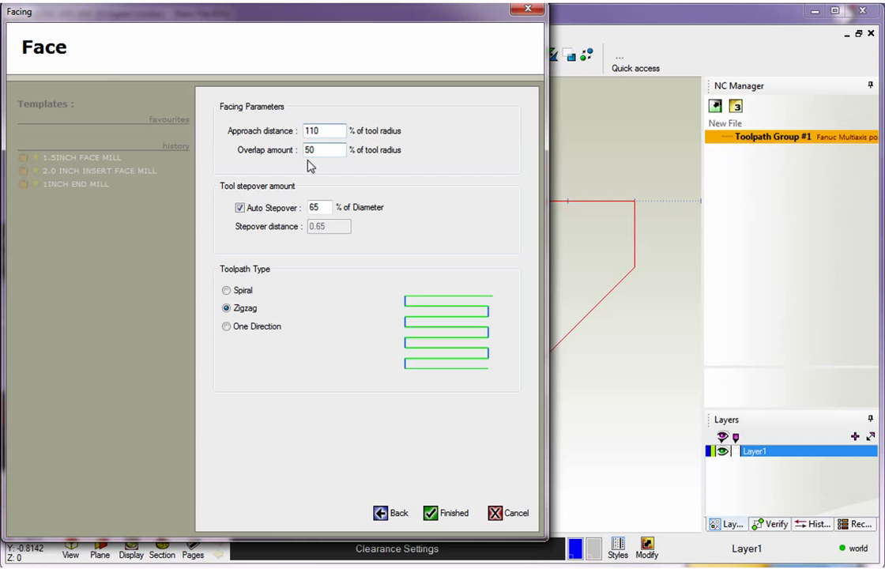
# - Try a manual .5 stepover, then restore Auto Stepover at 65%
pyautogui.click(319, 206)
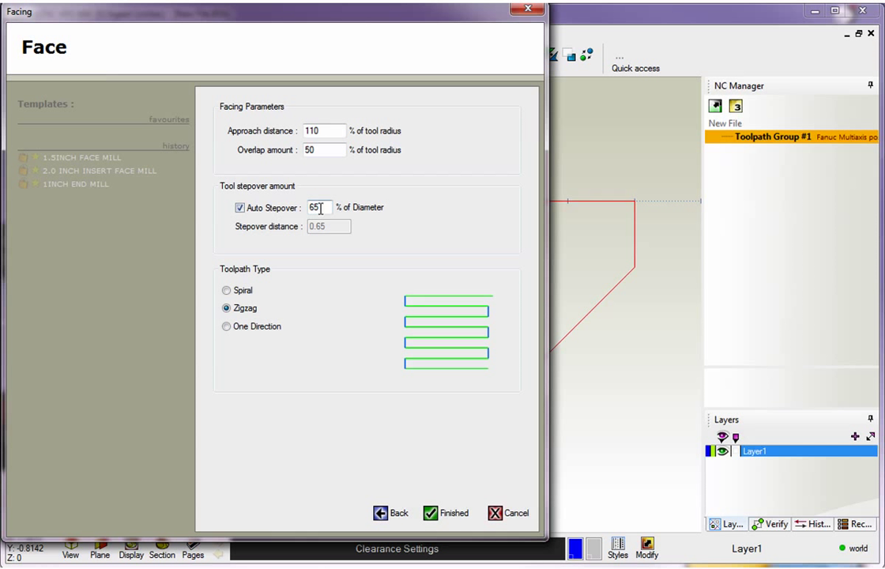
pyautogui.moveTo(445, 332)
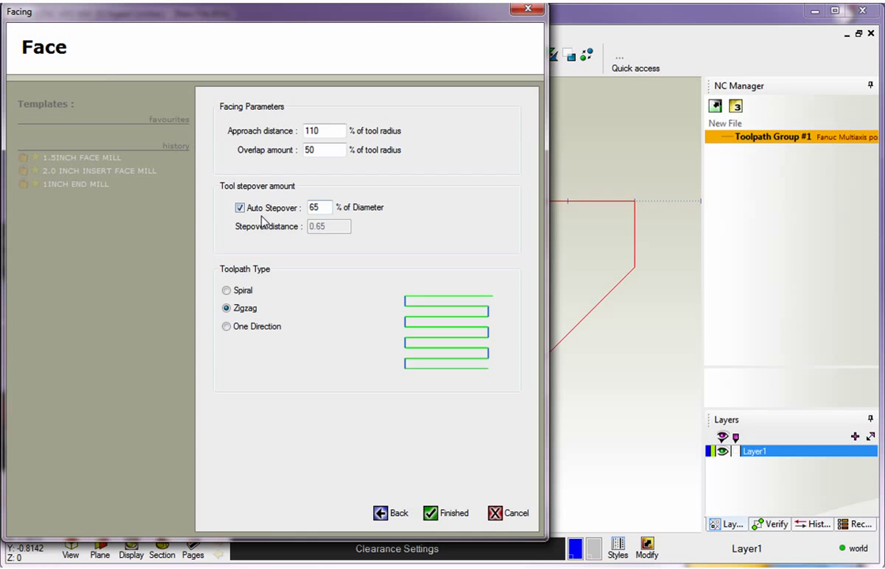
pyautogui.click(240, 207)
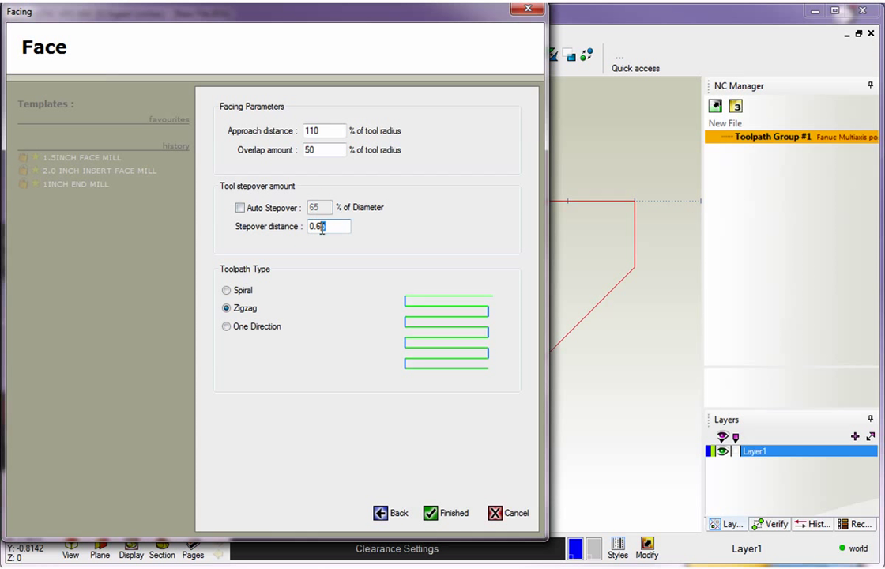
pyautogui.write('.5')
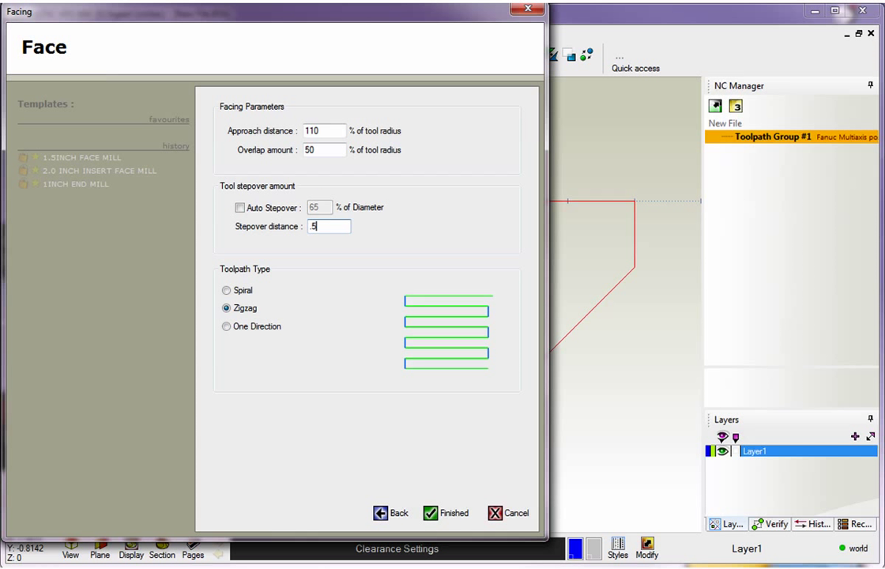
pyautogui.moveTo(455, 303)
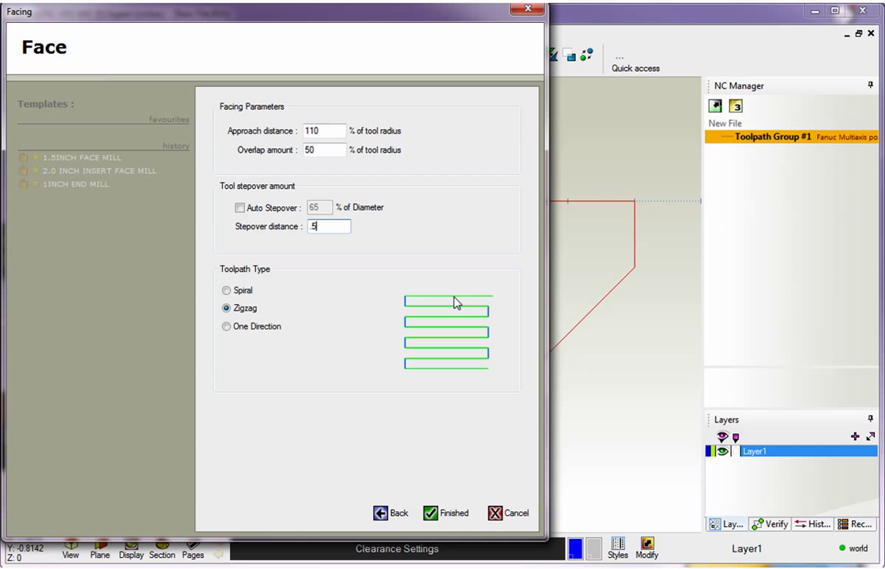
pyautogui.moveTo(459, 342)
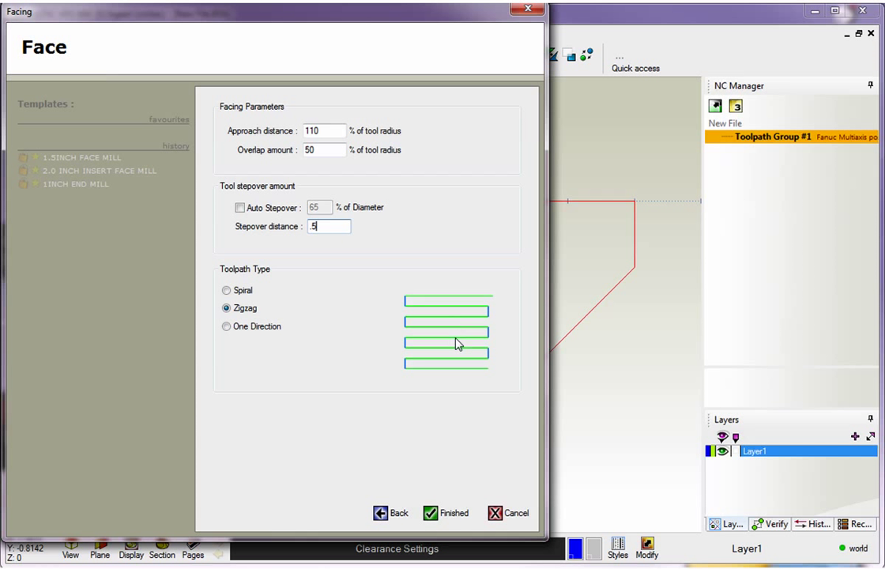
pyautogui.click(240, 207)
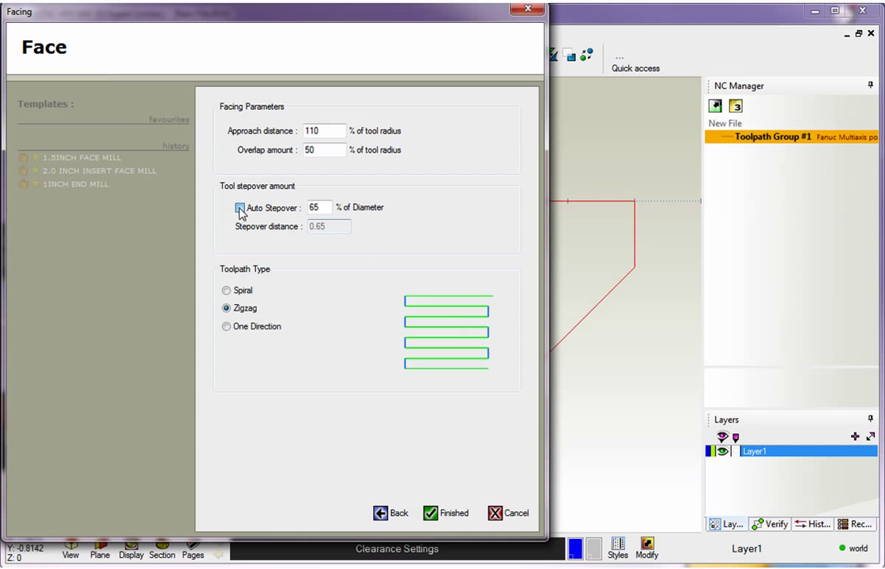
pyautogui.click(240, 207)
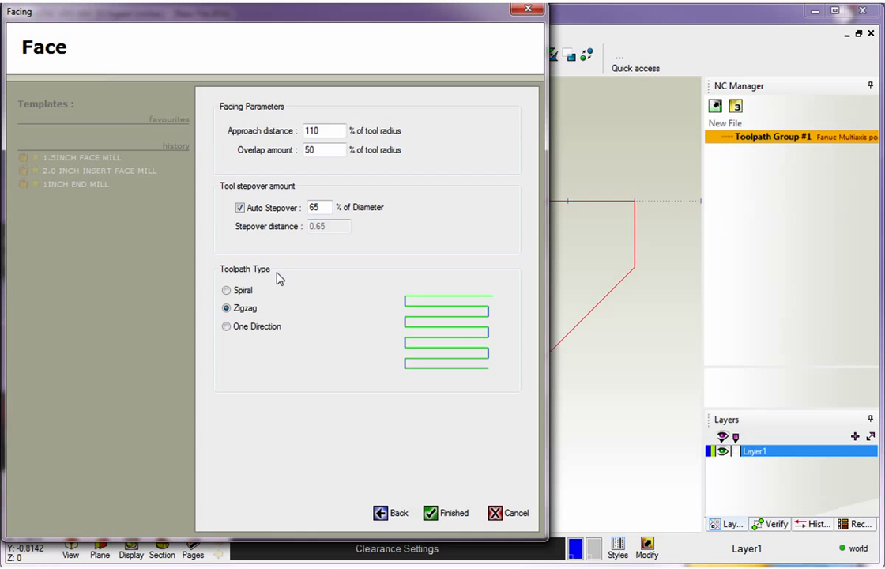
pyautogui.click(319, 207)
pyautogui.write('75')
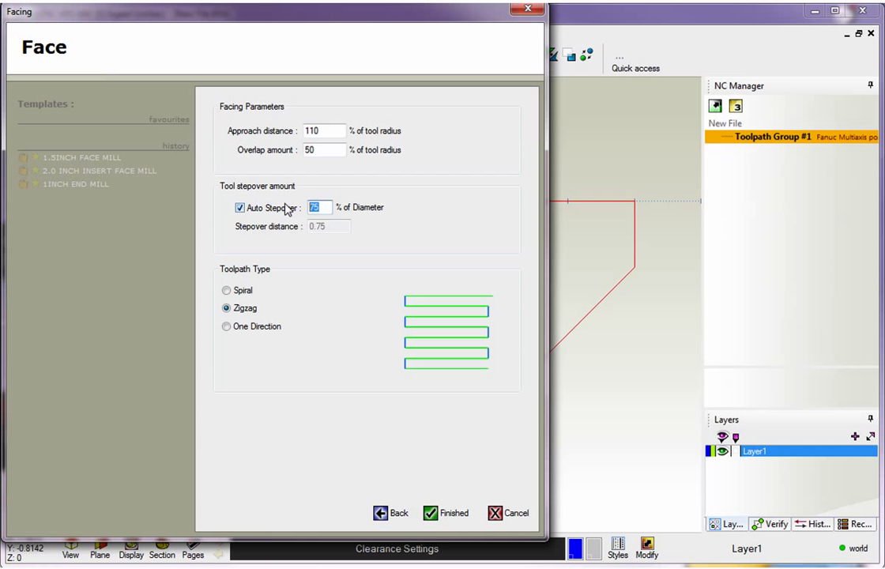
pyautogui.write('65')
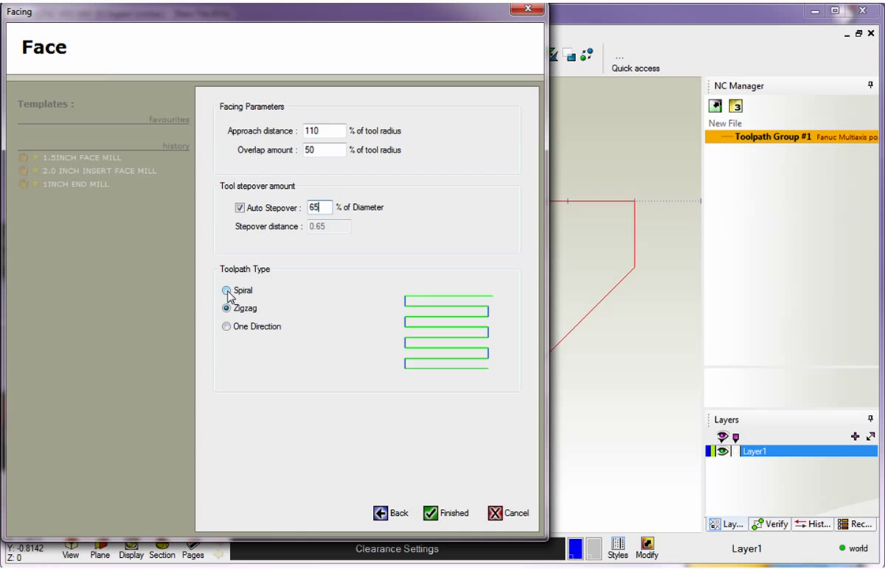
# - Try One Direction with climb milling, return to Zigzag, and finish to generate the toolpath
pyautogui.click(225, 325)
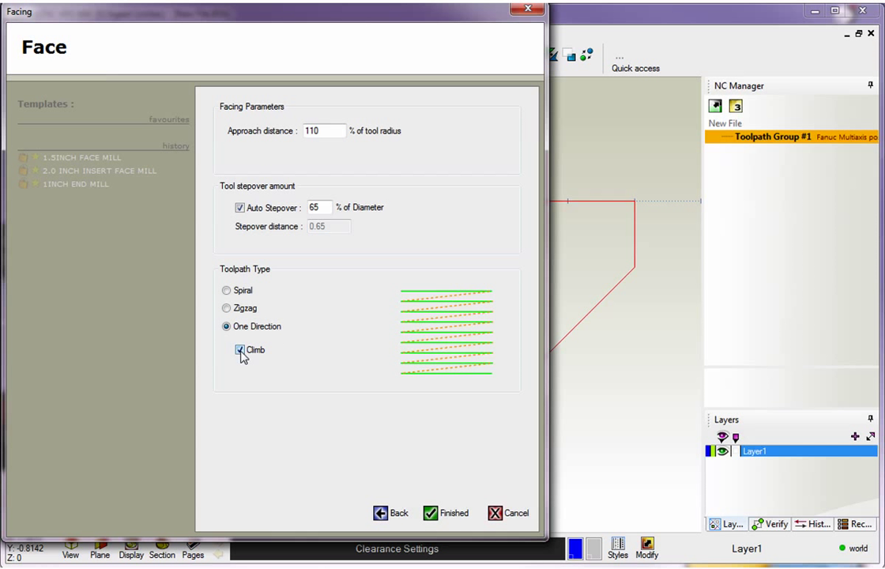
pyautogui.click(239, 349)
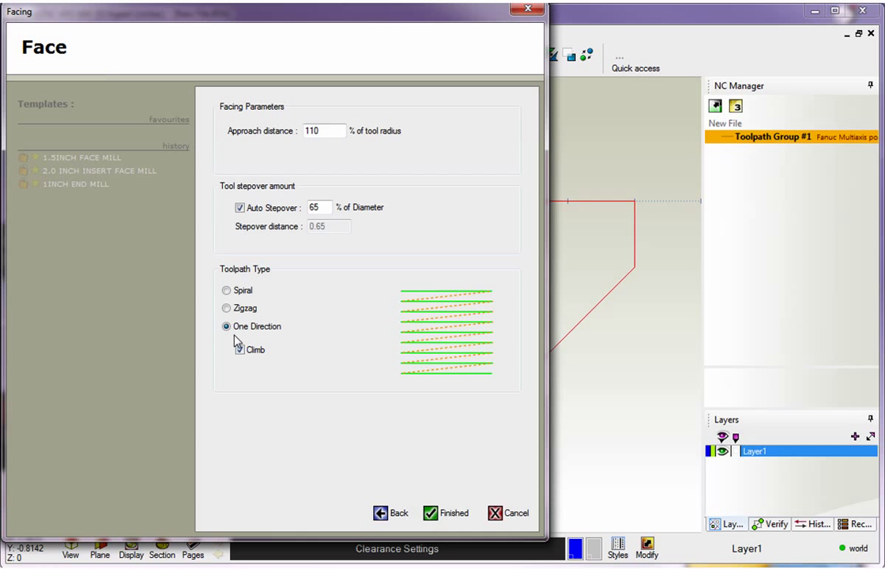
pyautogui.click(228, 306)
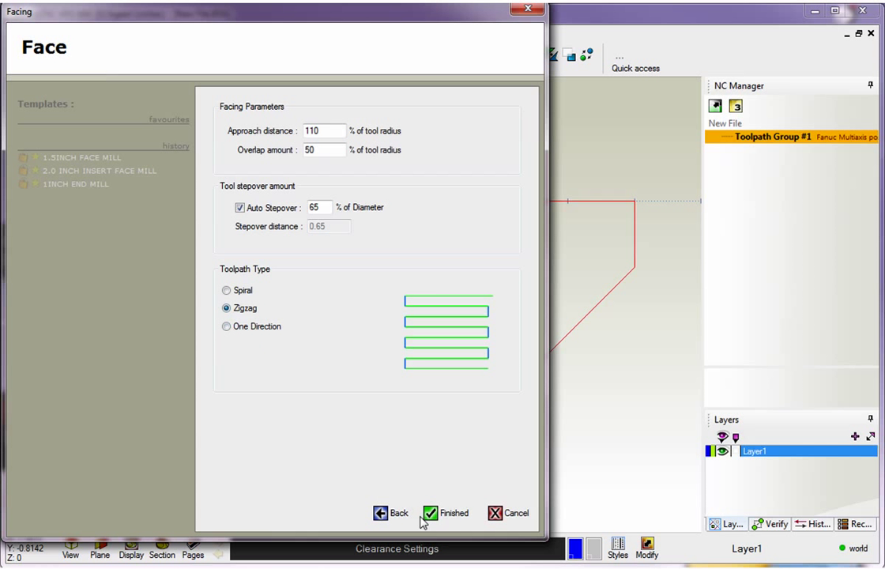
pyautogui.click(452, 512)
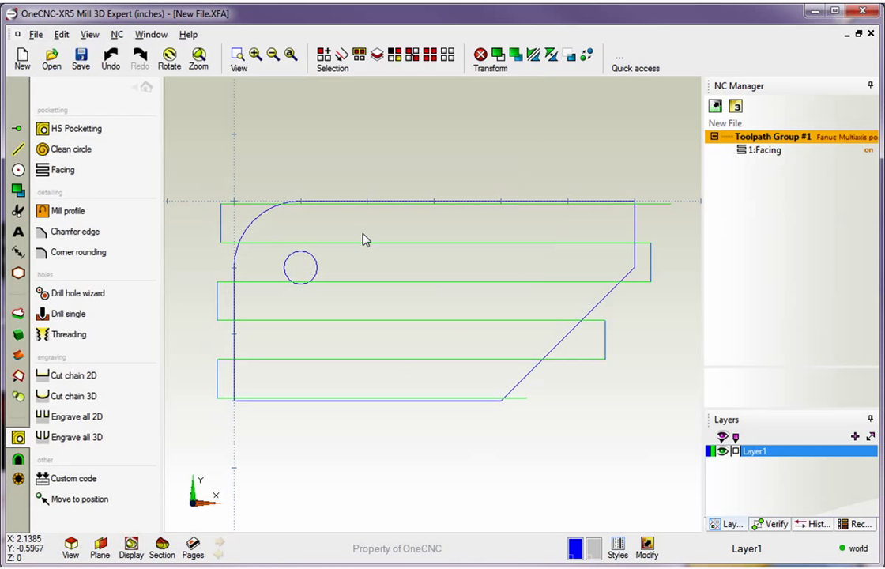
pyautogui.moveTo(439, 267)
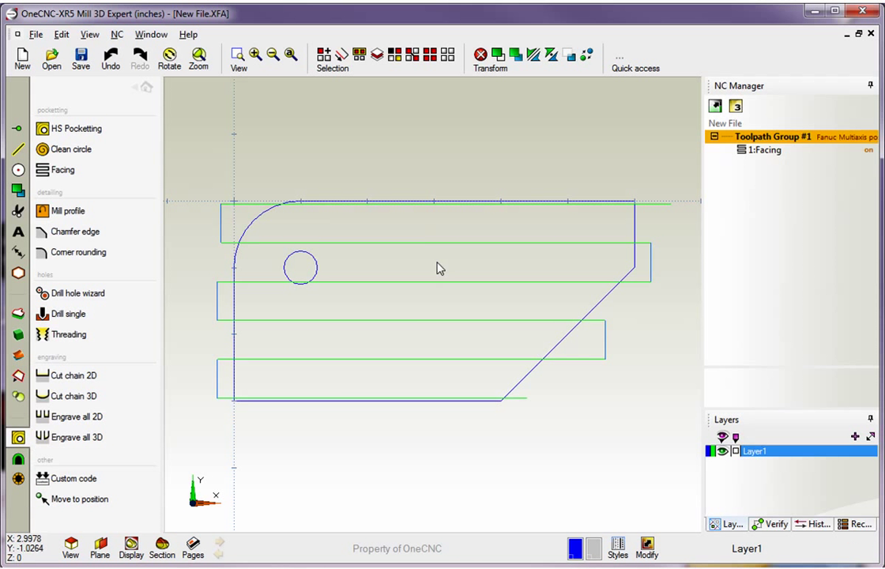